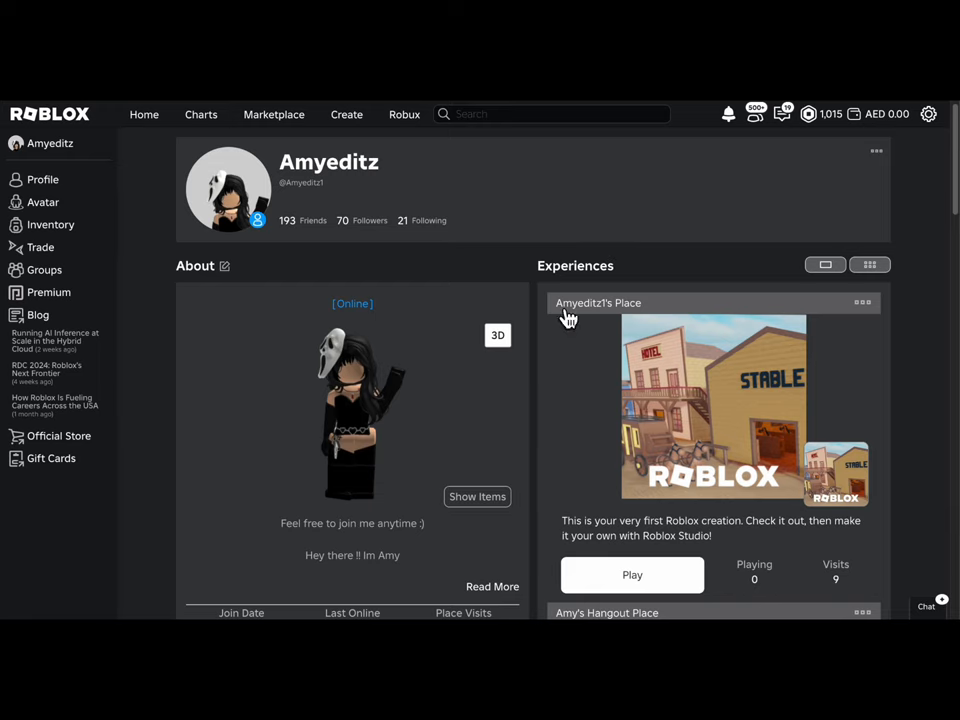
Browse from the Roblox profile into the AmyEditz group and scroll through its clothing items
{"action": "left_click", "coordinate": [44, 266]}
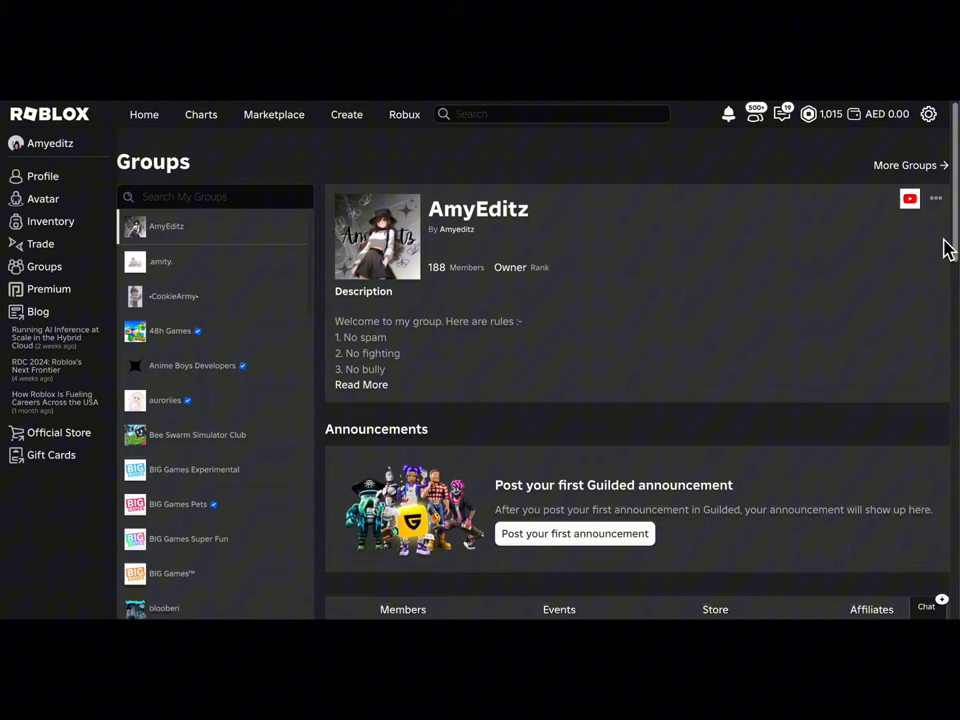
{"action": "scroll", "scroll_direction": "down", "scroll_amount": 3}
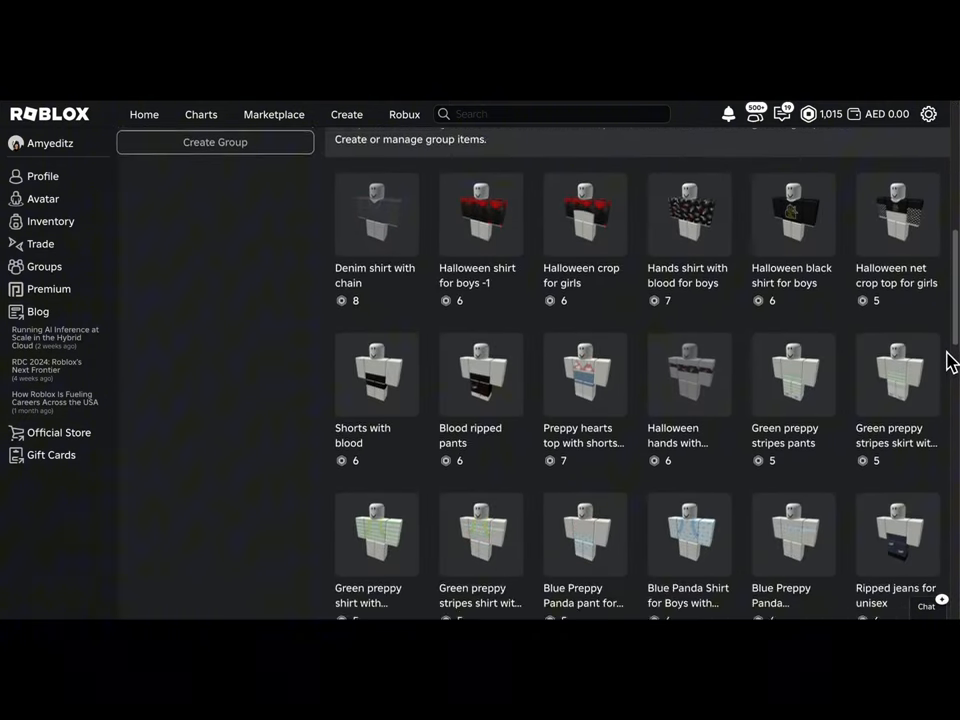
{"action": "scroll", "scroll_direction": "down", "scroll_amount": 3}
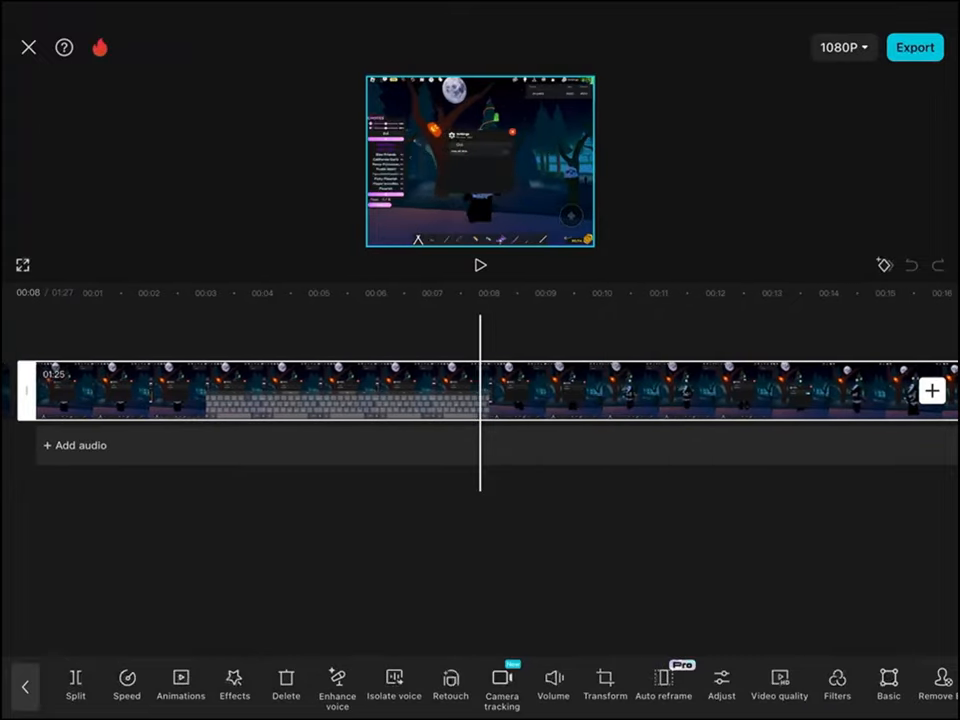
Extract the audio from another saved video into a new track under the gameplay clip and select it
{"action": "left_click", "coordinate": [76, 444]}
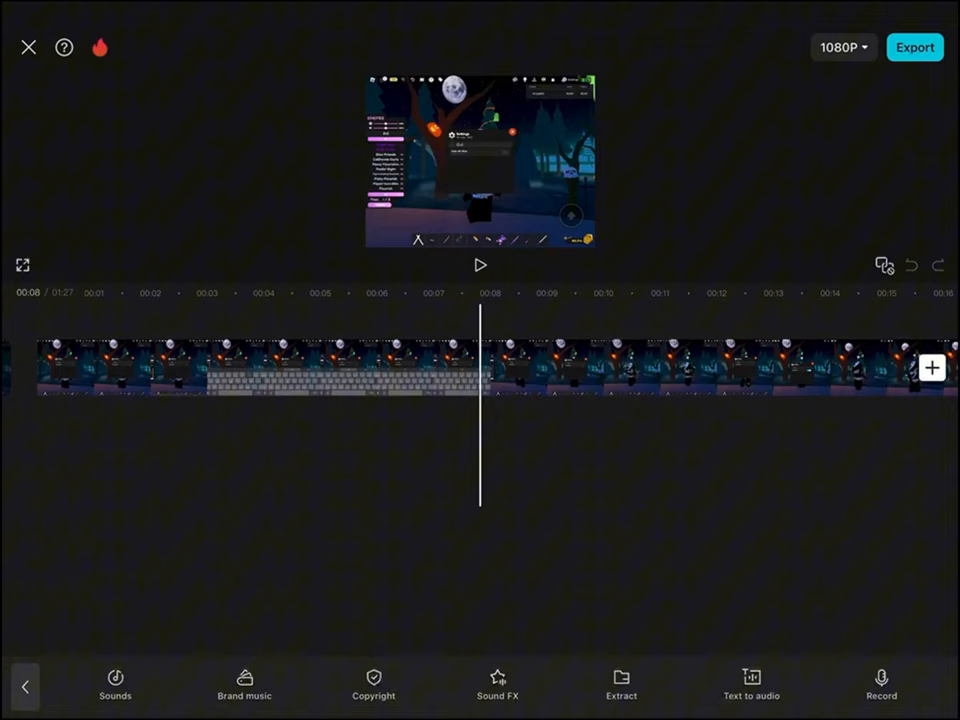
{"action": "left_click", "coordinate": [620, 684]}
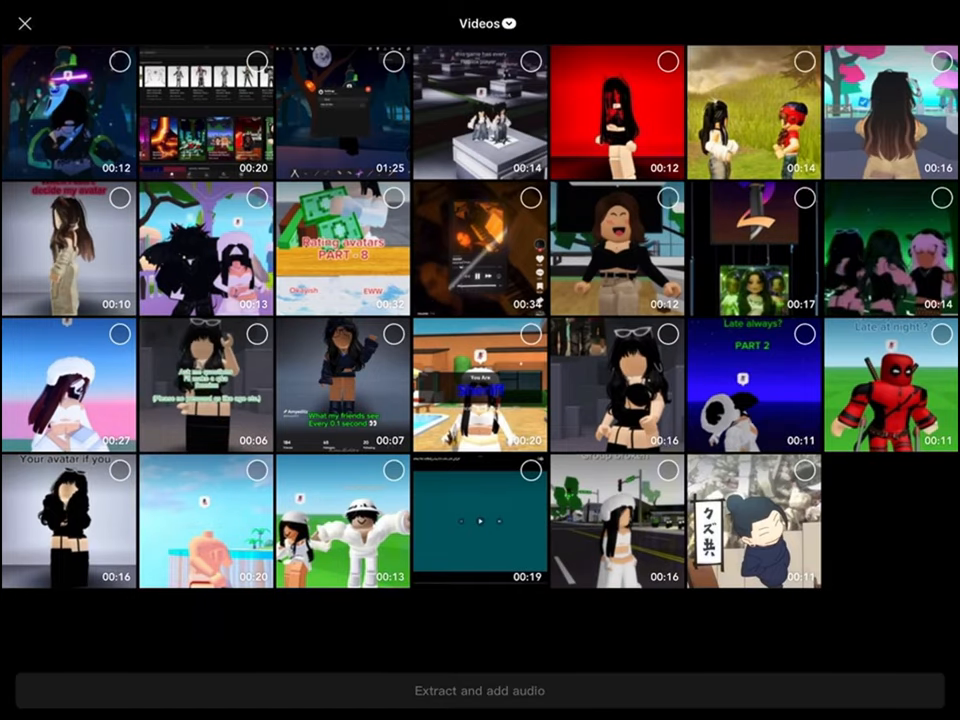
{"action": "left_click", "coordinate": [480, 690]}
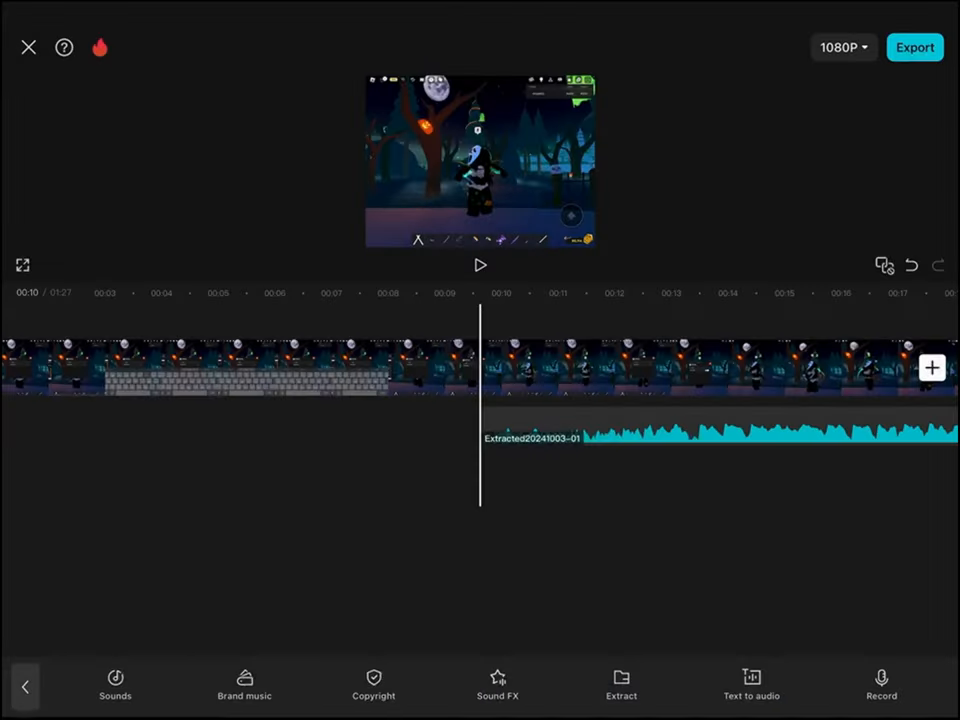
{"action": "left_click", "coordinate": [720, 436]}
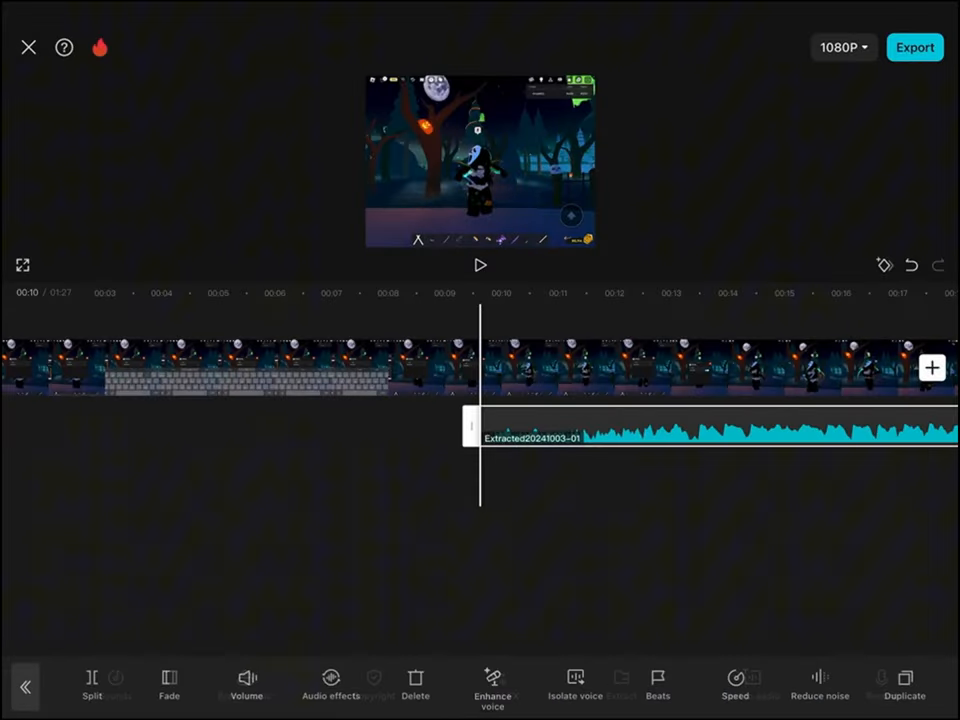
Auto-generate beat marks on the extracted audio with the slider toward Intense and apply them
{"action": "left_click", "coordinate": [656, 684]}
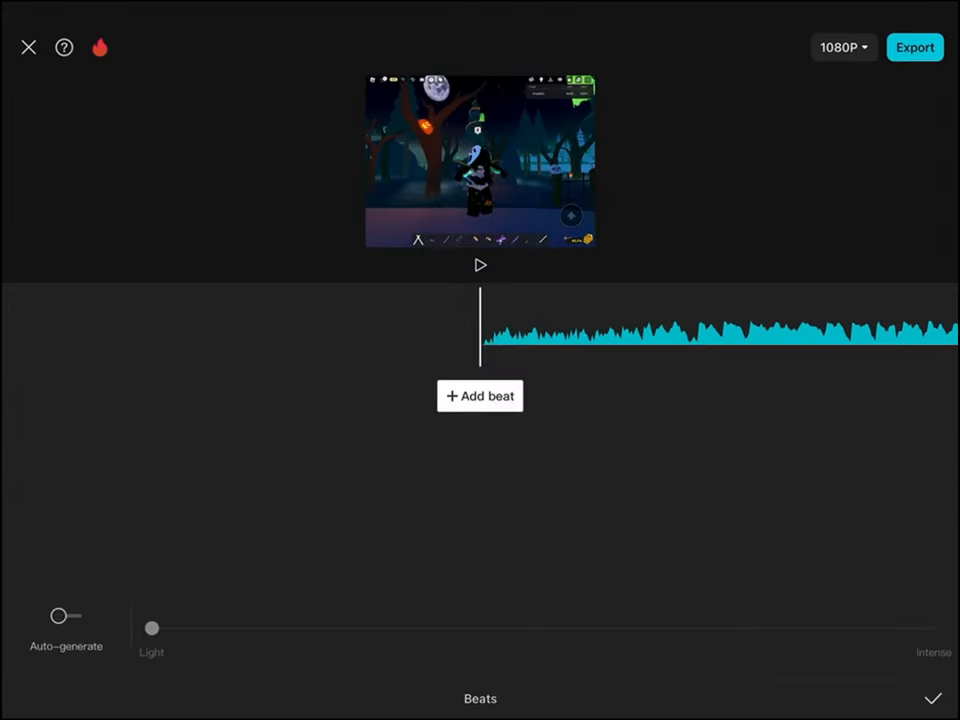
{"action": "left_click", "coordinate": [66, 616]}
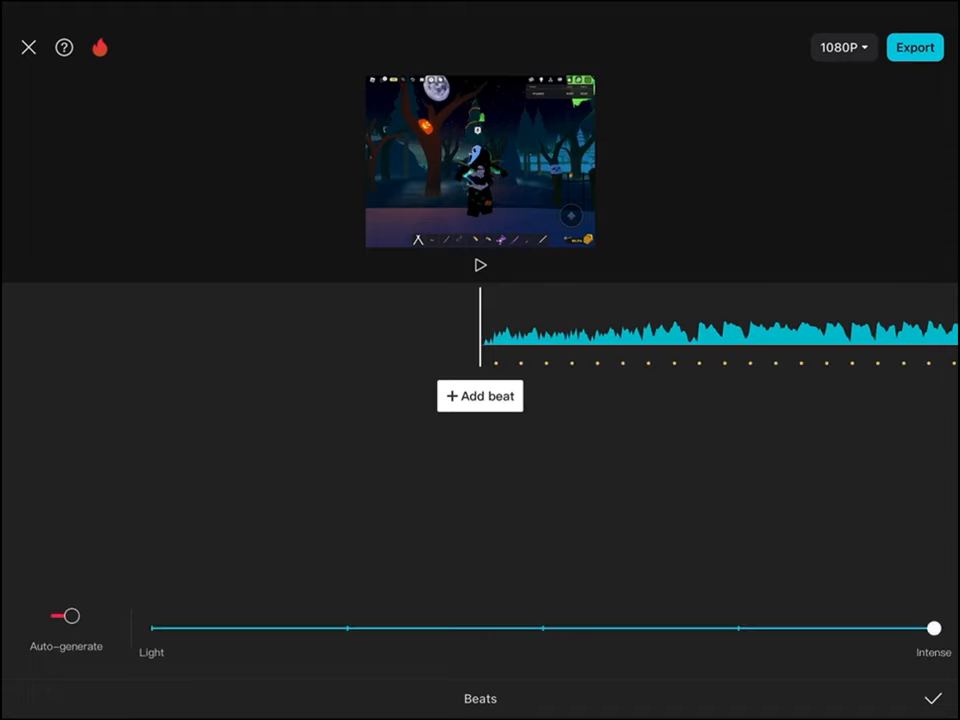
{"action": "left_click", "coordinate": [932, 698]}
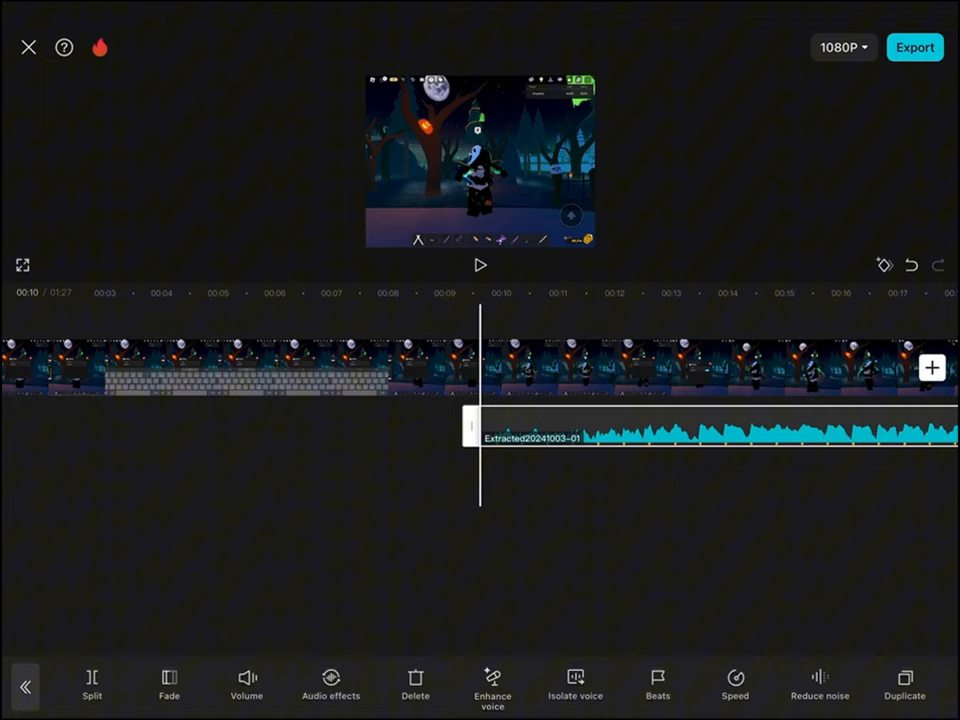